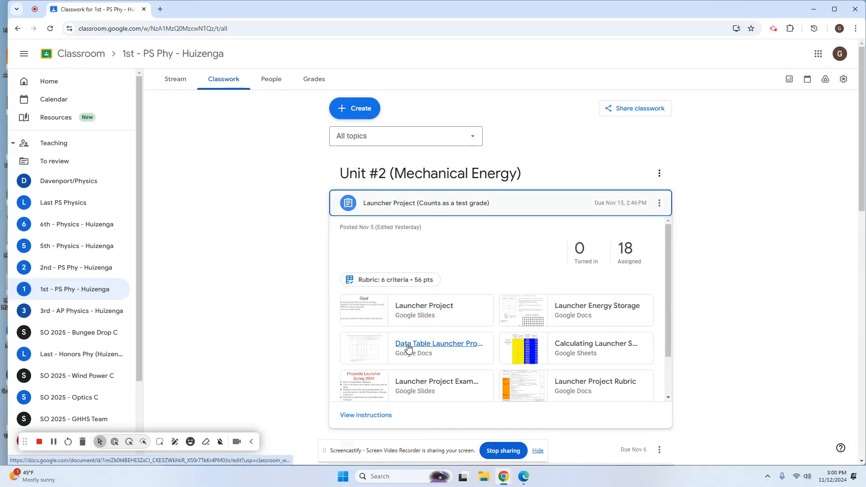
- Open the Launcher Project Example presentation from the assignment materials
click(436, 381)
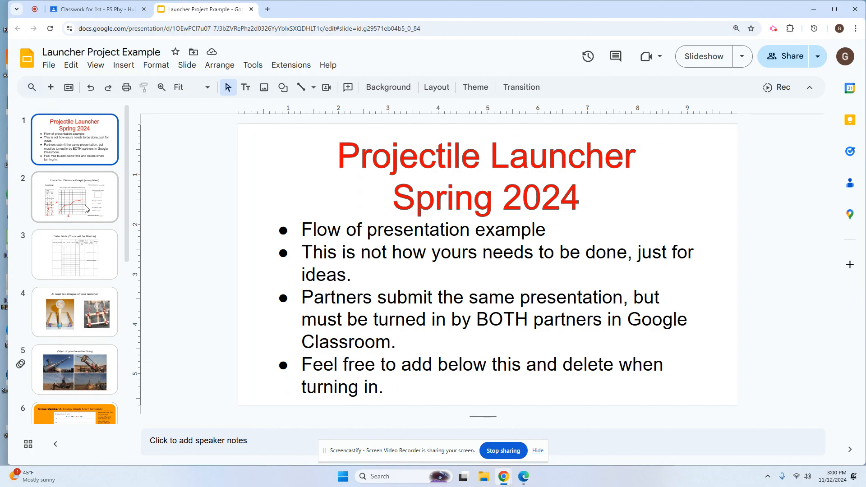
- Page through the force graph, data table and launcher video slides to Group Member A's energy graph
click(75, 198)
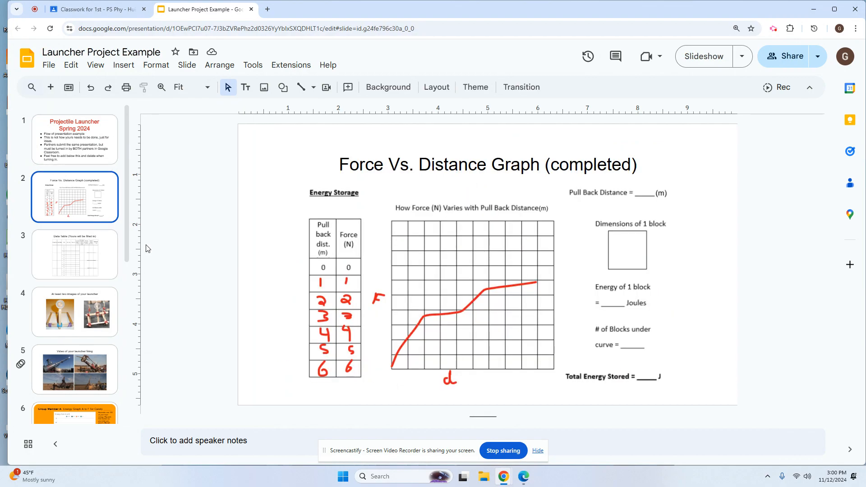
click(74, 255)
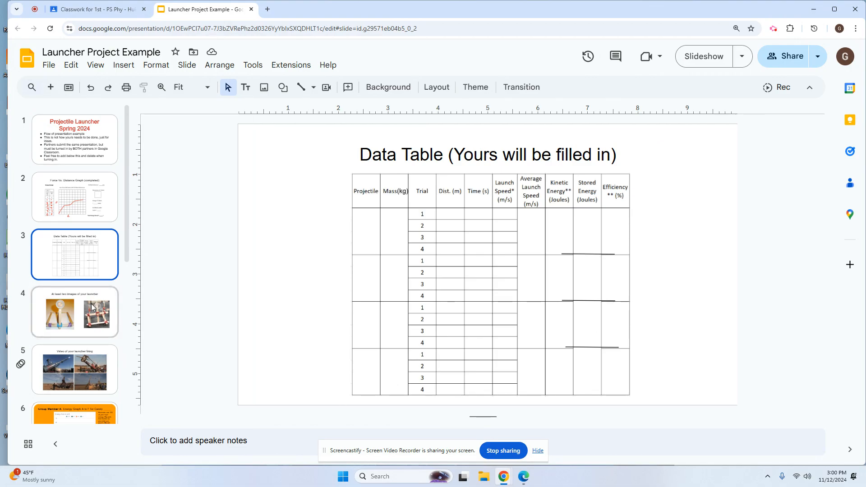
click(74, 369)
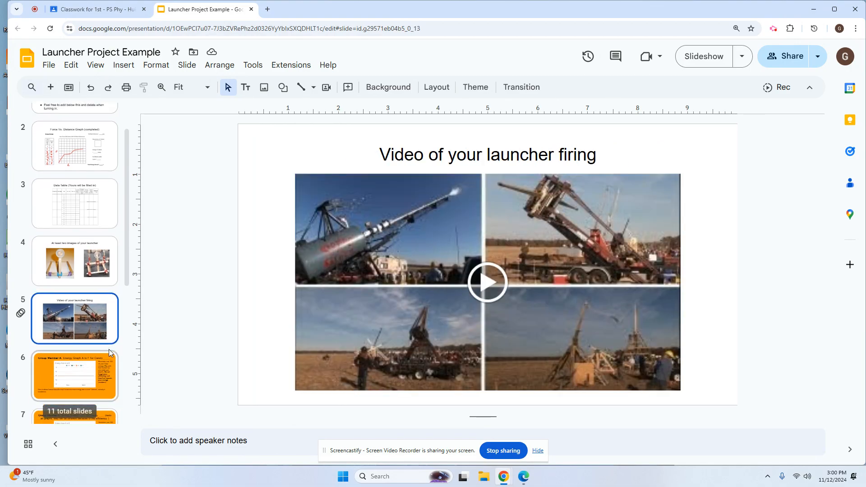
click(75, 376)
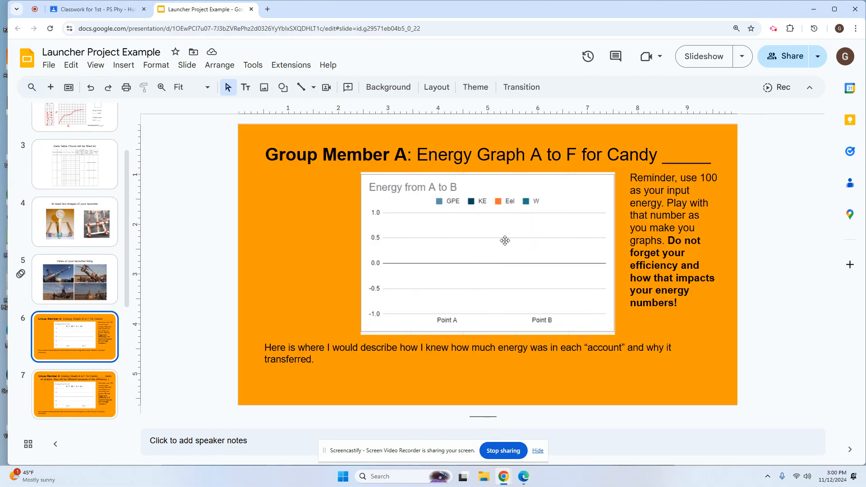
mouse_move(518, 248)
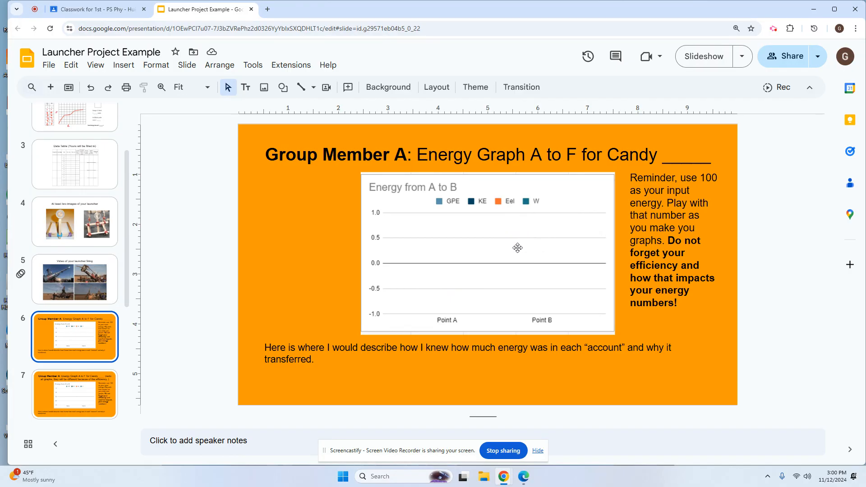
mouse_move(497, 296)
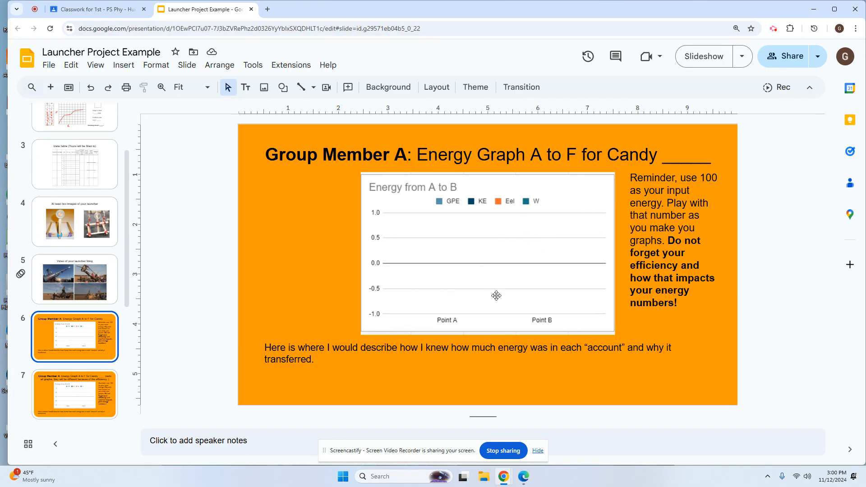
mouse_move(479, 296)
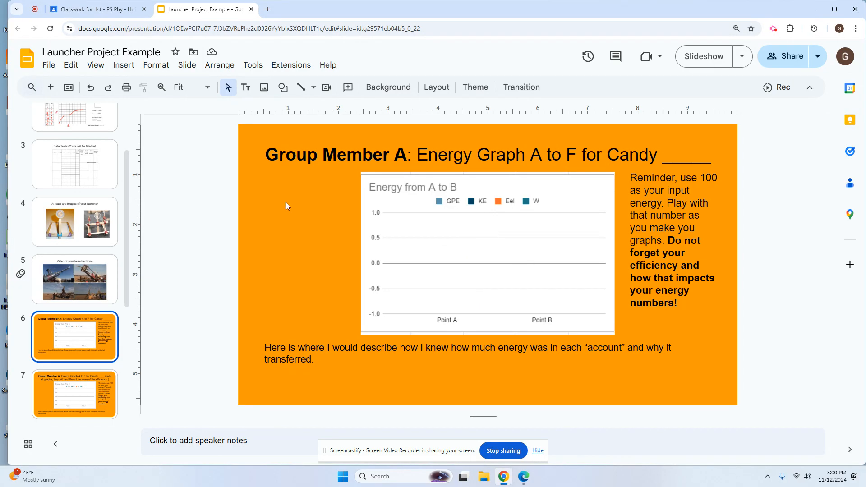
- Return to the Classroom assignment and scroll its attachments to the Projectile Launcher Graph Helper
click(94, 9)
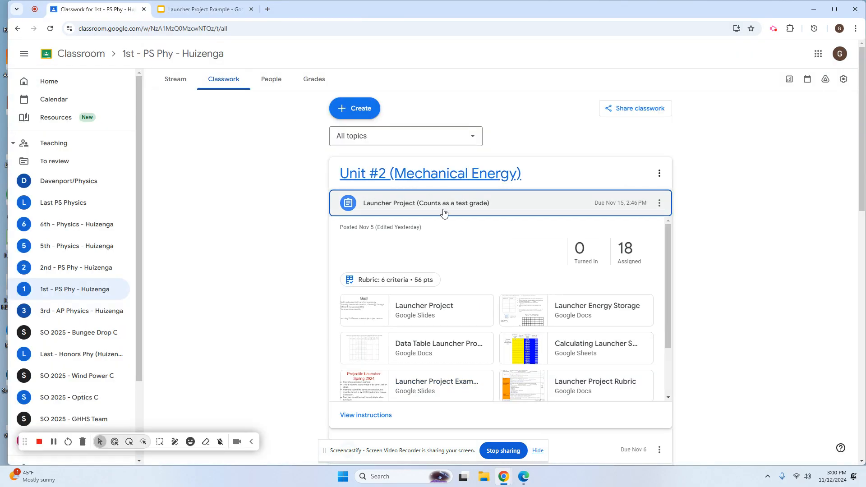
scroll(down, 3)
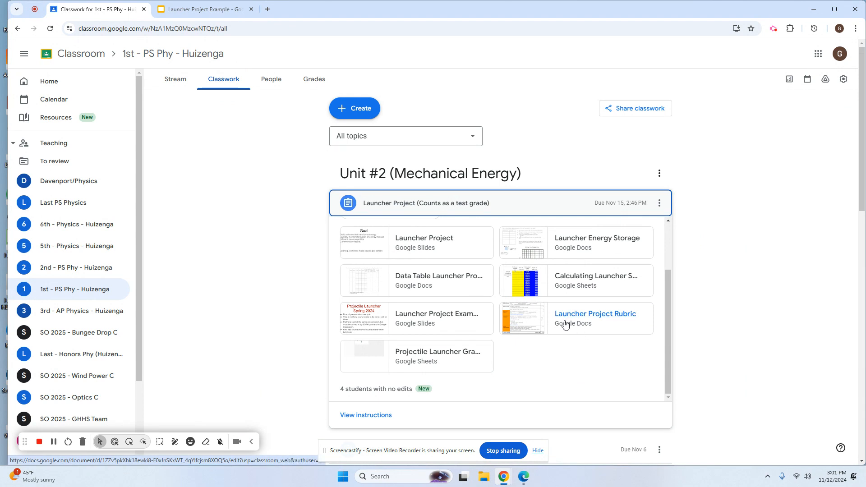
mouse_move(436, 352)
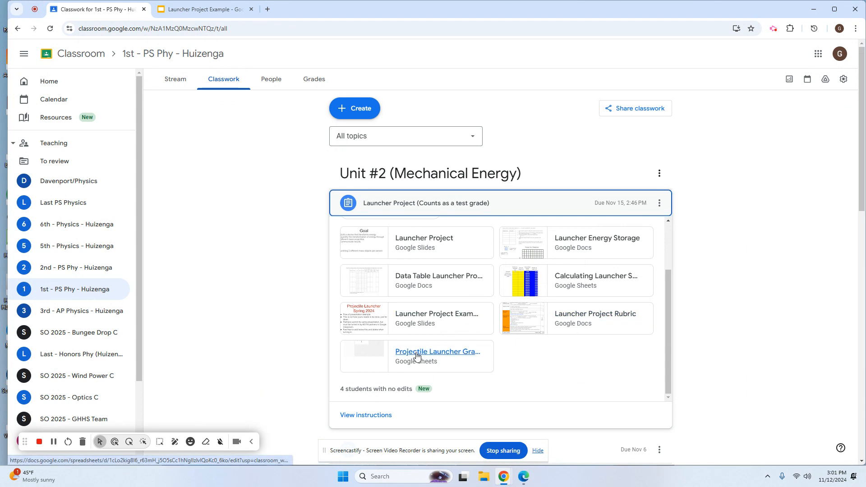
mouse_move(439, 352)
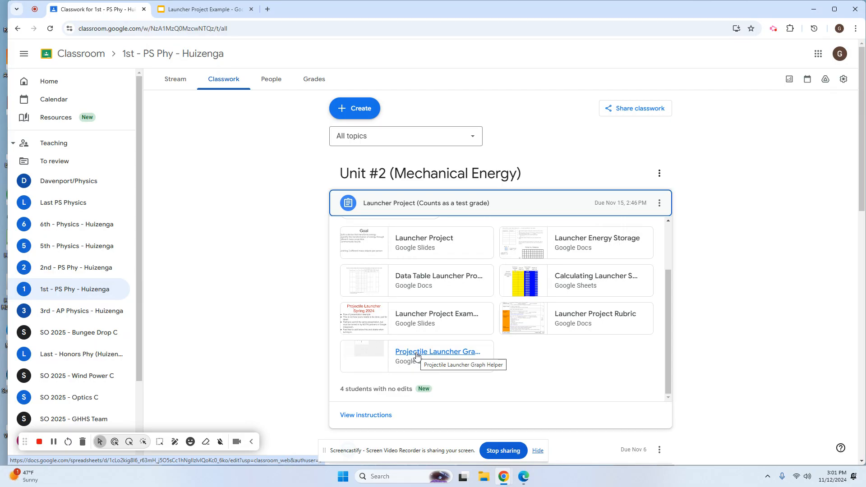
- Open the Graph Helper sheet and clear every KE/GPE/EPE/W value to 0
click(438, 351)
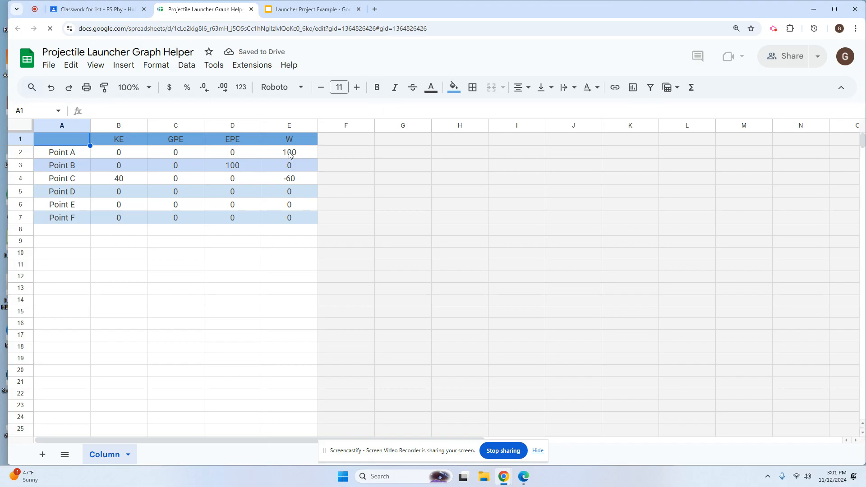
click(288, 152)
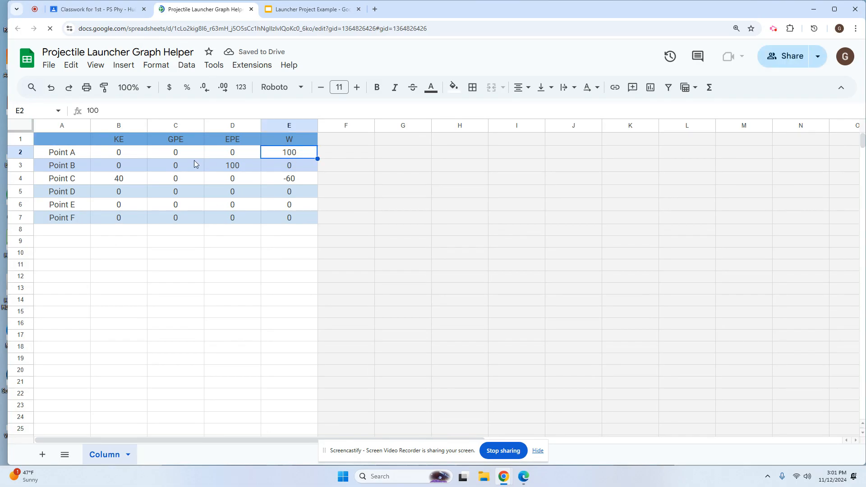
click(232, 165)
text(0)
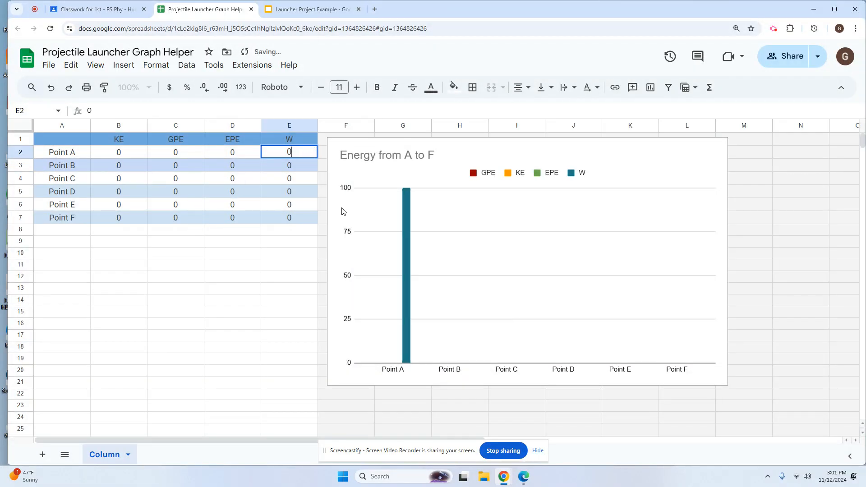
click(232, 276)
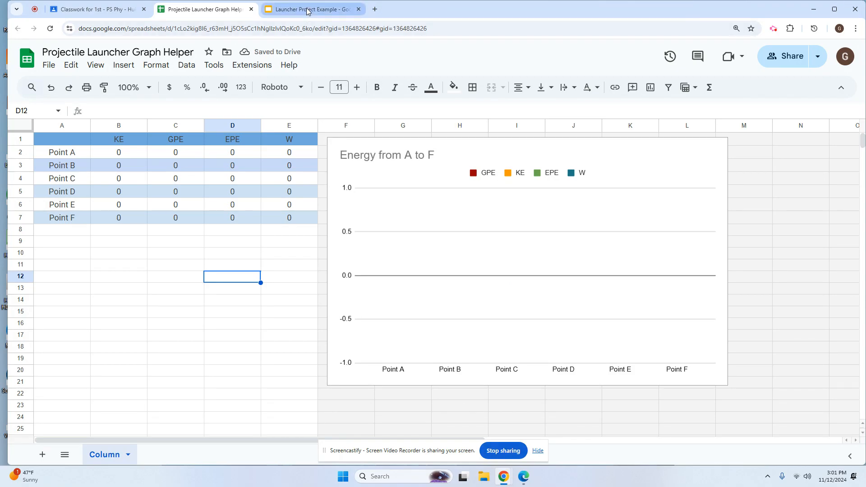
- Switch back to the example presentation tab and scroll up
click(311, 9)
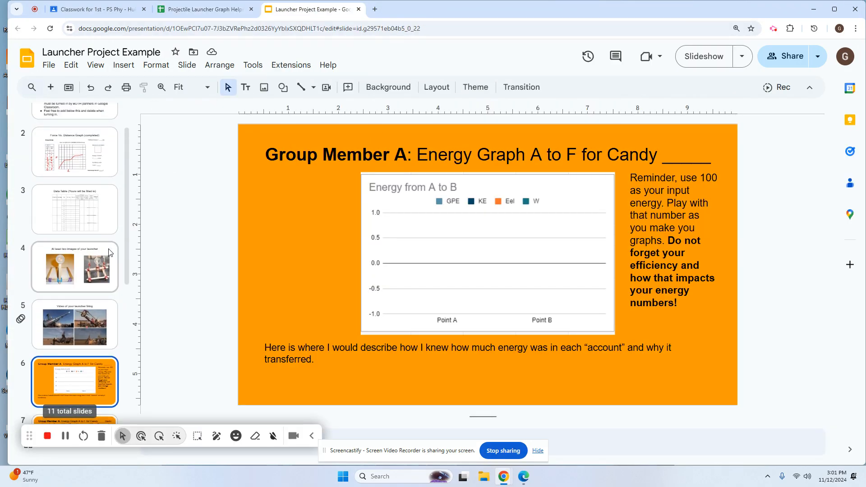
scroll(up, 3)
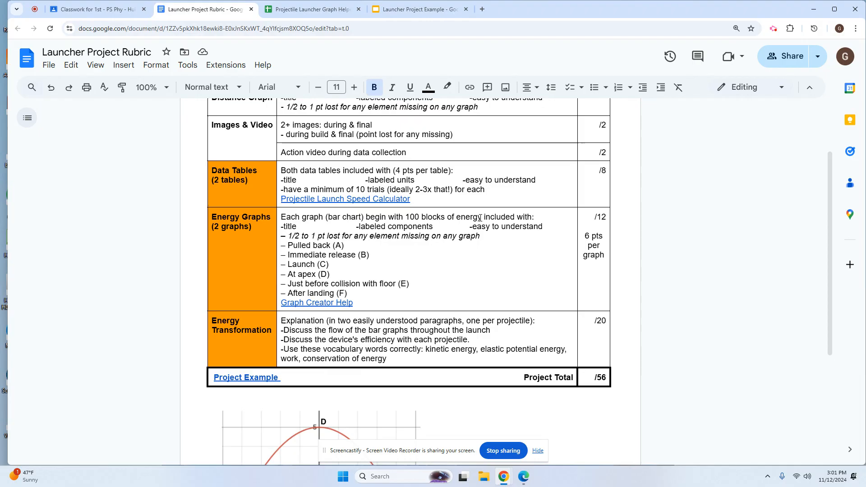
mouse_move(327, 246)
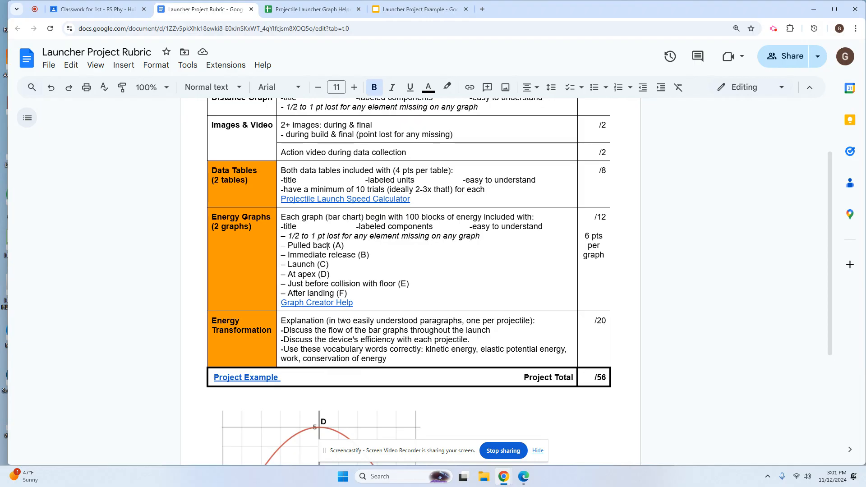
mouse_move(407, 235)
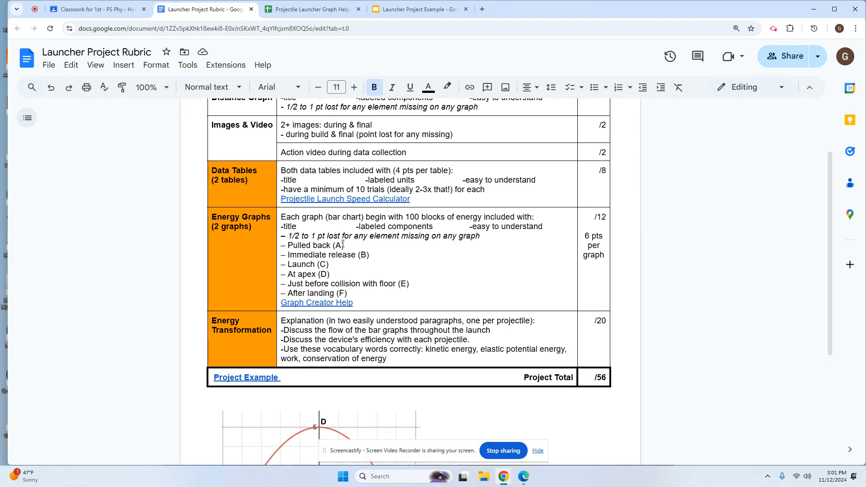
mouse_move(323, 265)
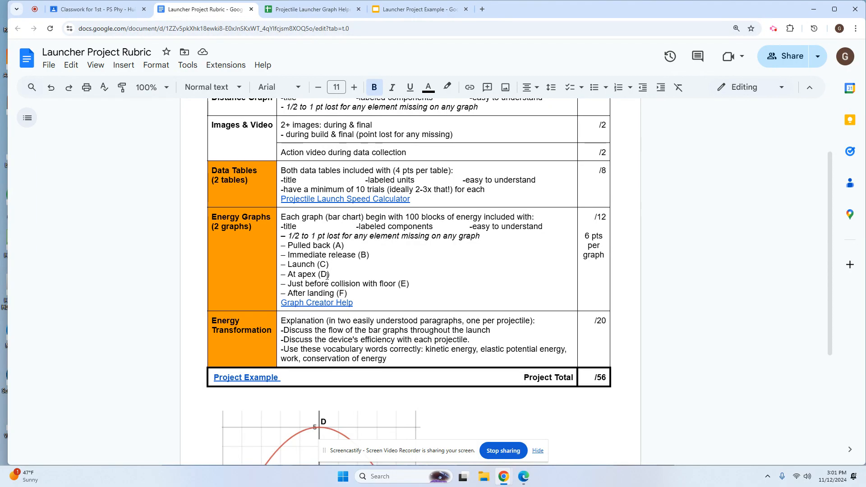
mouse_move(402, 284)
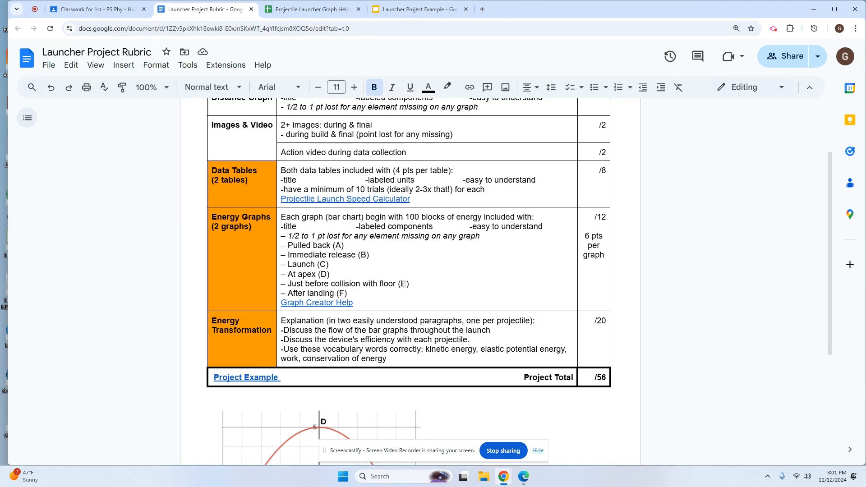
scroll(down, 3)
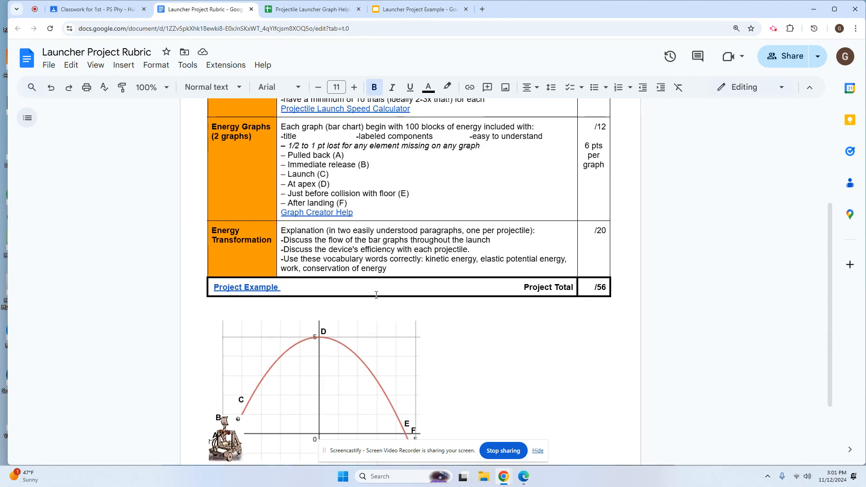
scroll(down, 3)
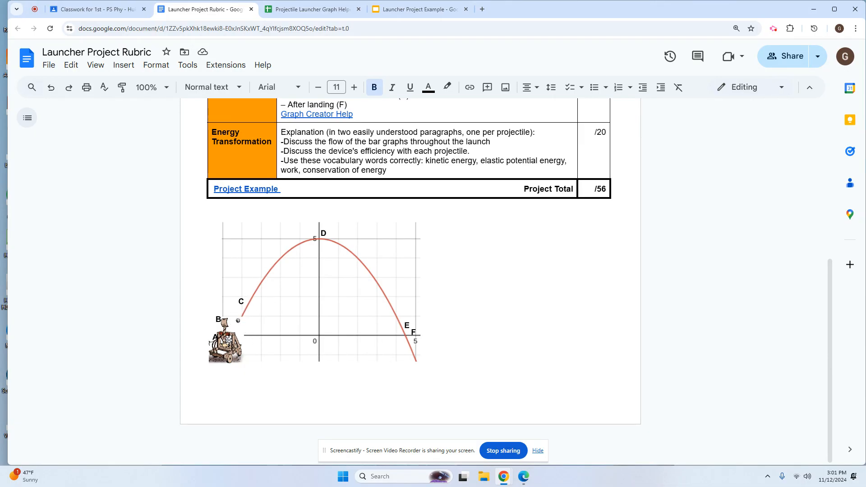
scroll(up, 3)
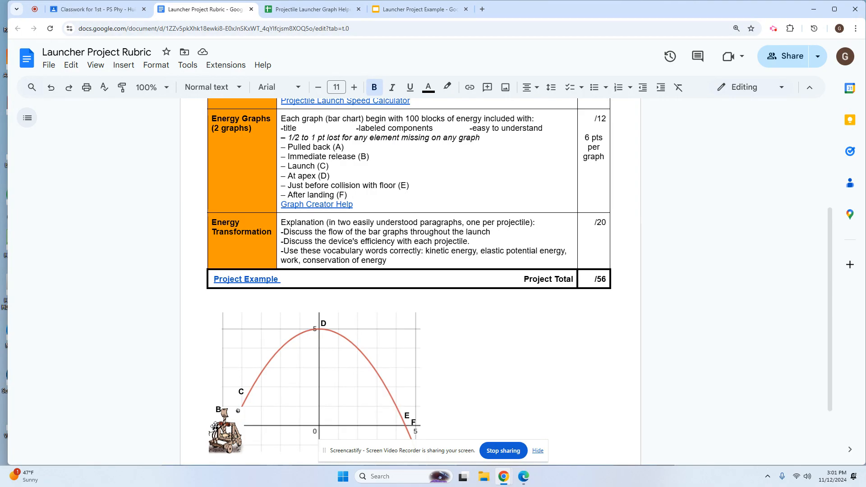
mouse_move(368, 178)
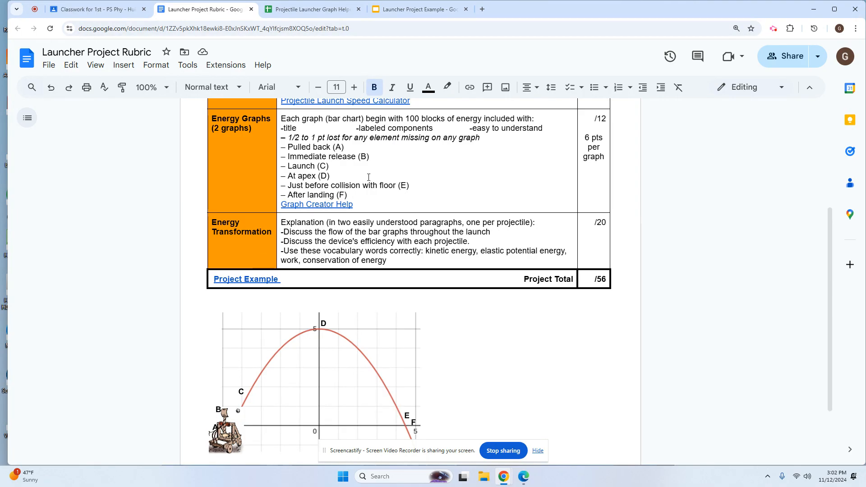
mouse_move(225, 410)
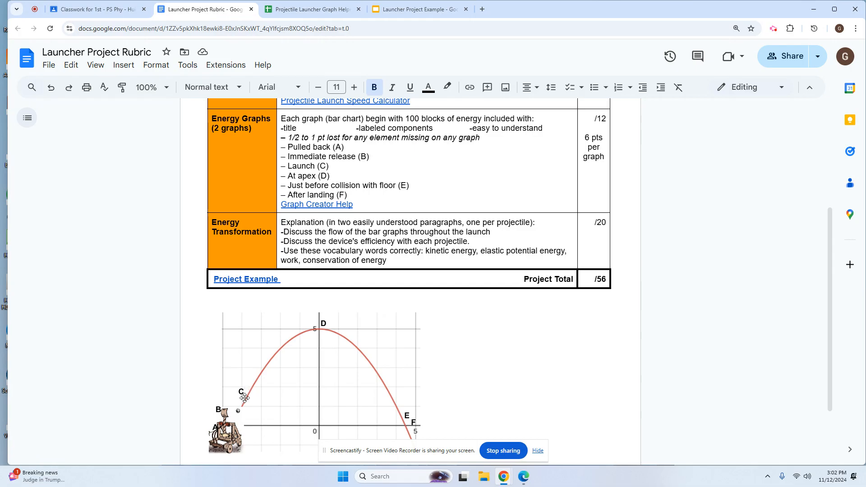
mouse_move(245, 398)
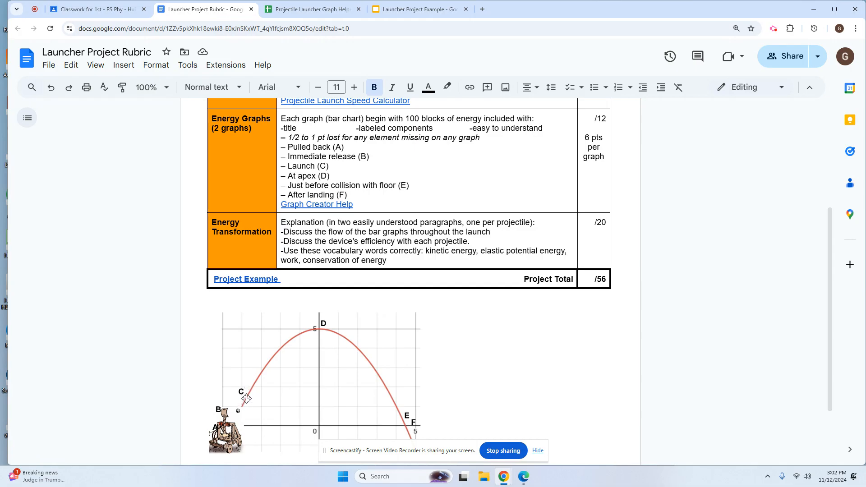
mouse_move(275, 342)
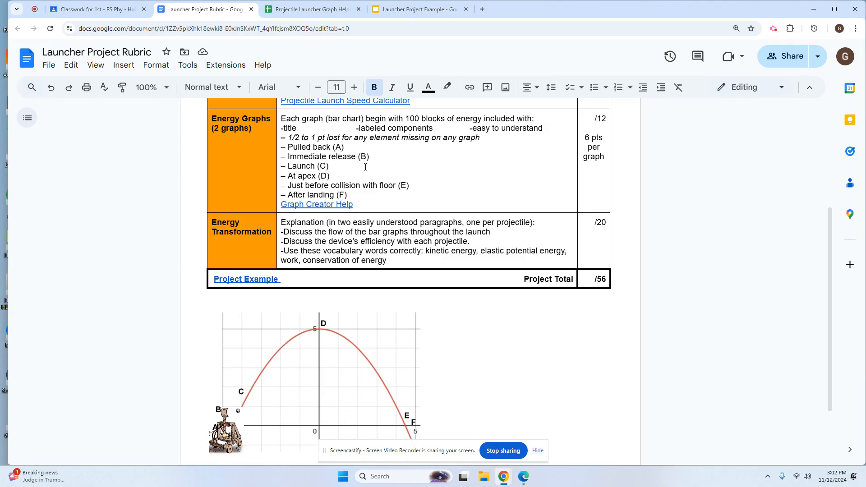
mouse_move(309, 9)
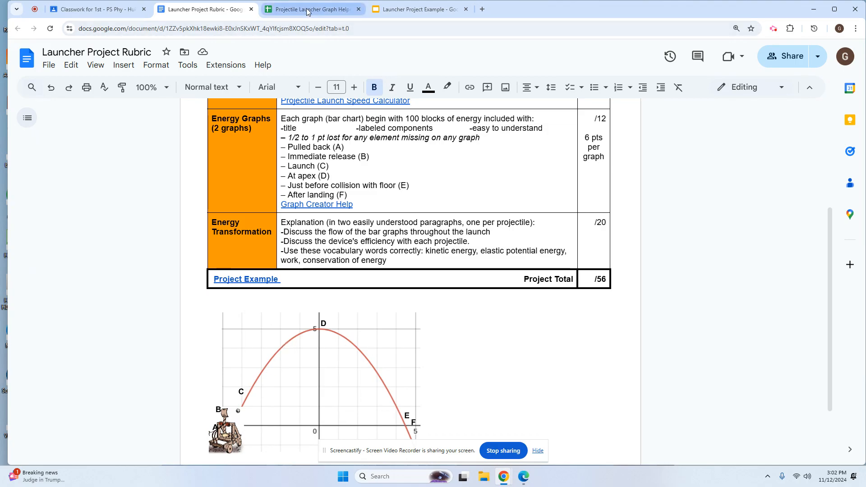
- Enter W=100 for Point A in E2 and EPE=100 for Point B in D3
click(314, 9)
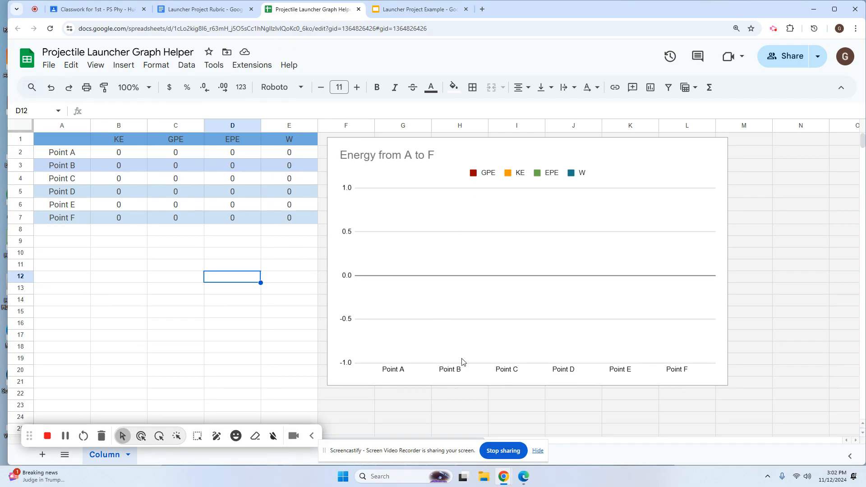
click(289, 152)
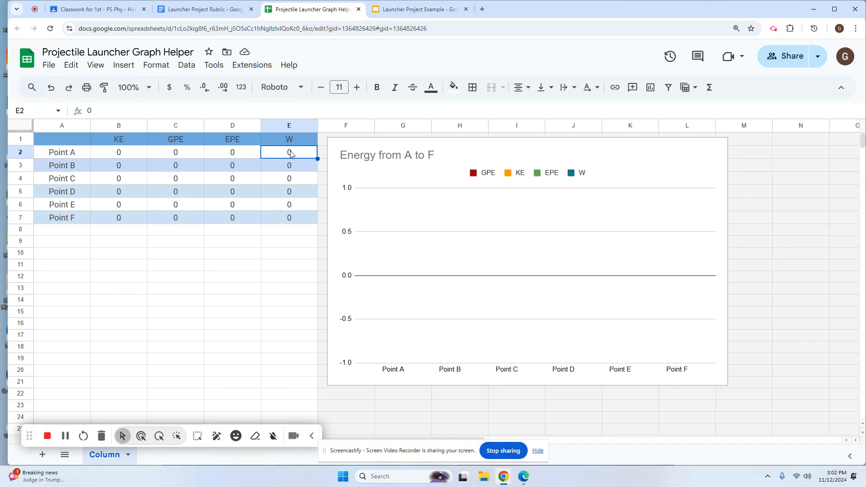
text(100)
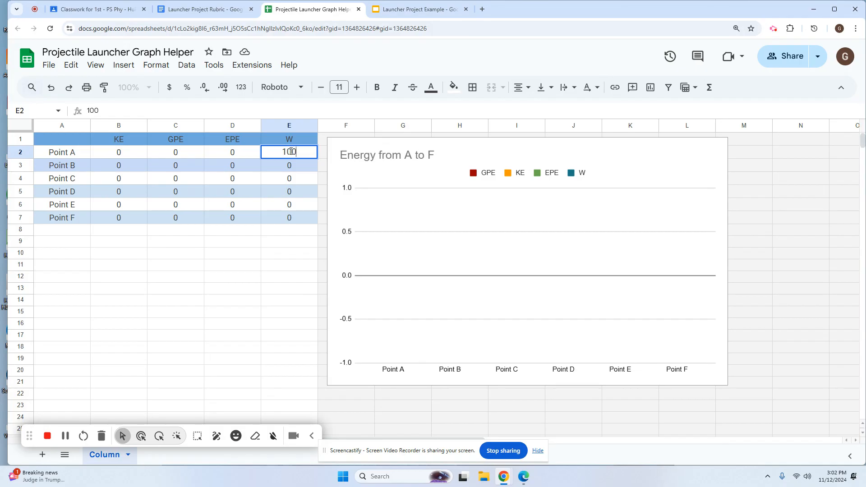
mouse_move(296, 134)
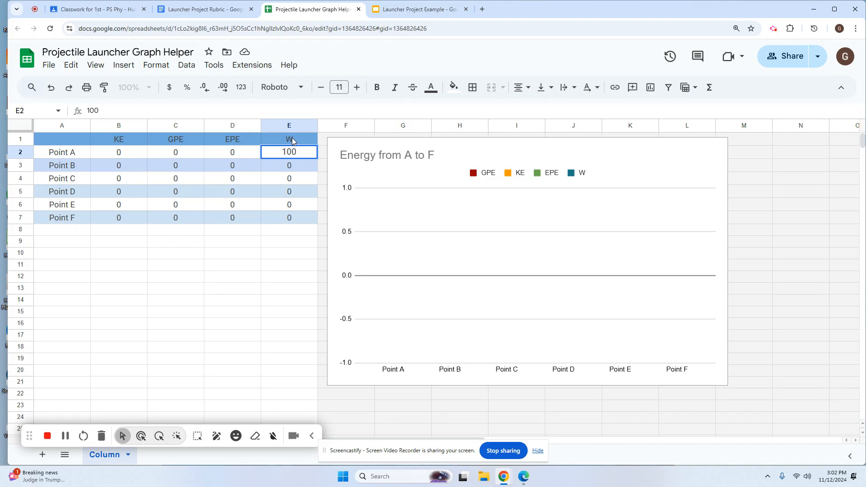
mouse_move(244, 166)
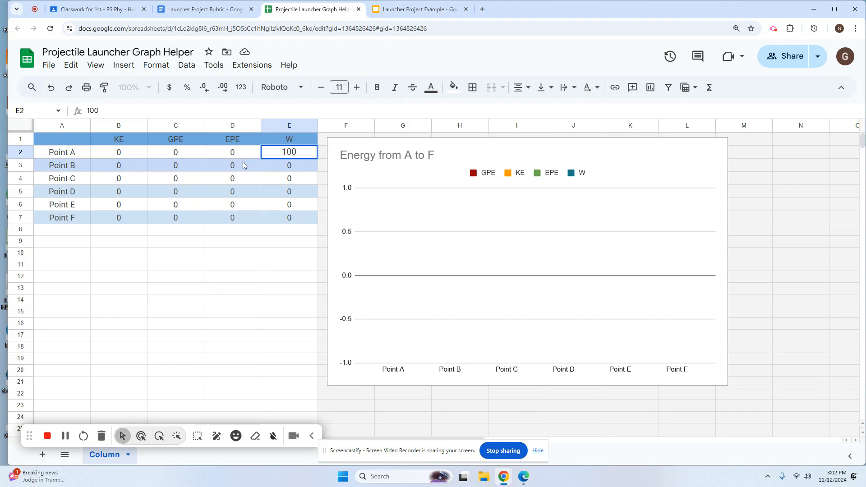
click(232, 165)
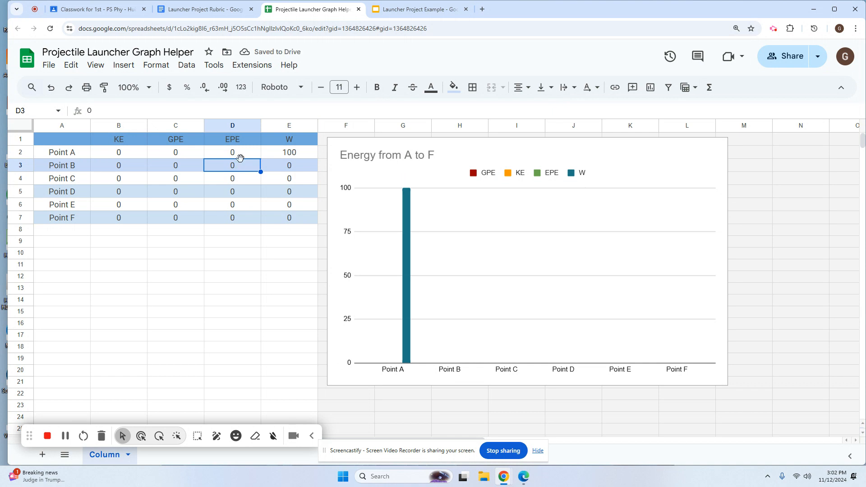
mouse_move(394, 198)
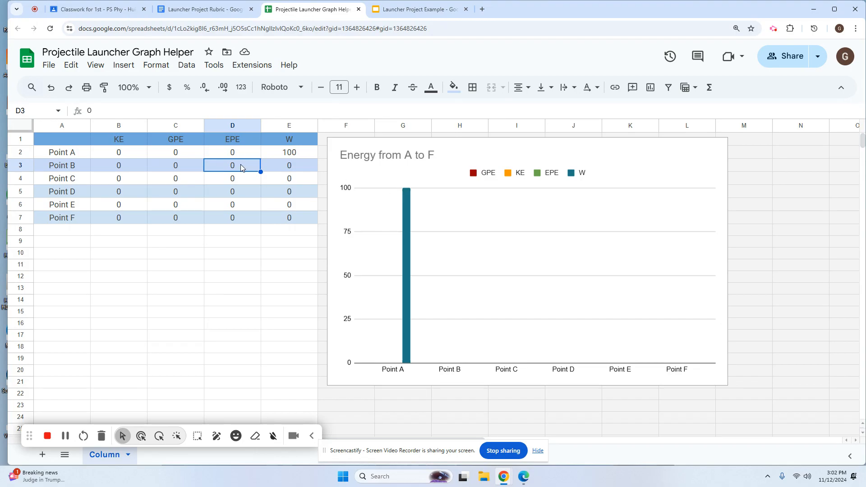
text(1)
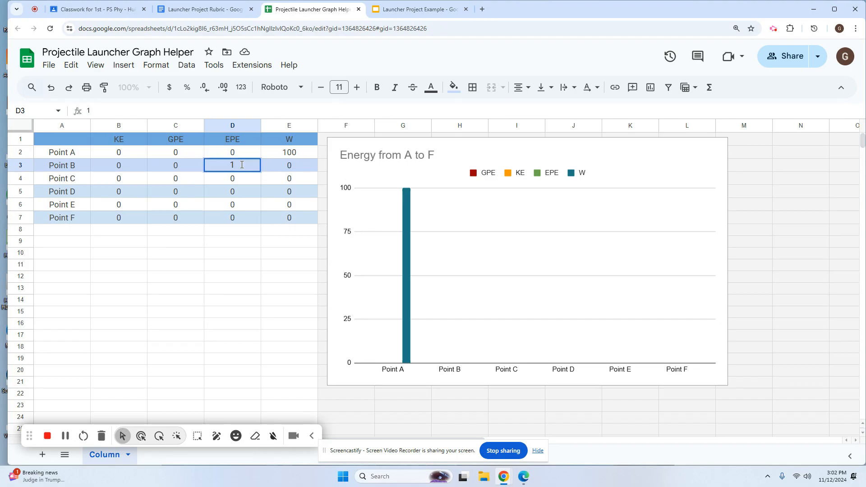
text(00)
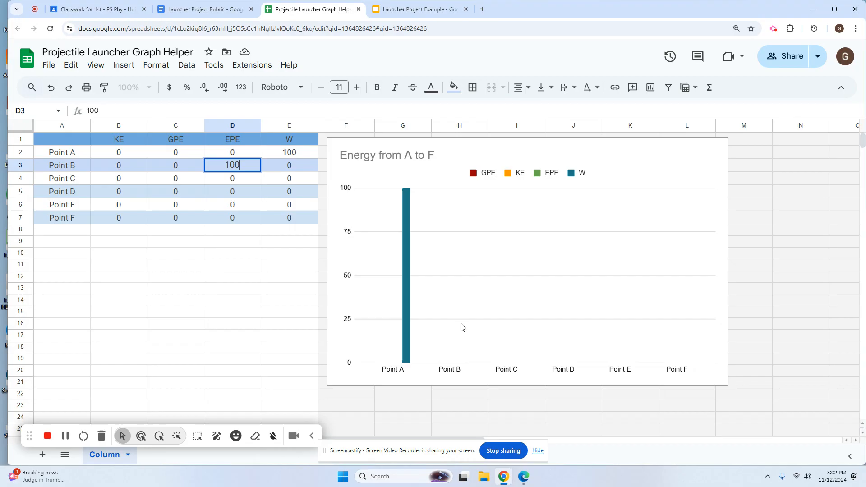
mouse_move(304, 146)
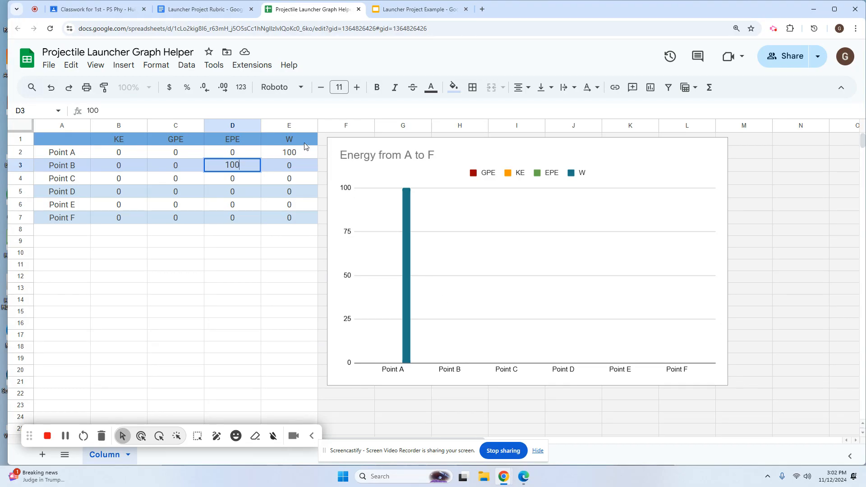
mouse_move(457, 331)
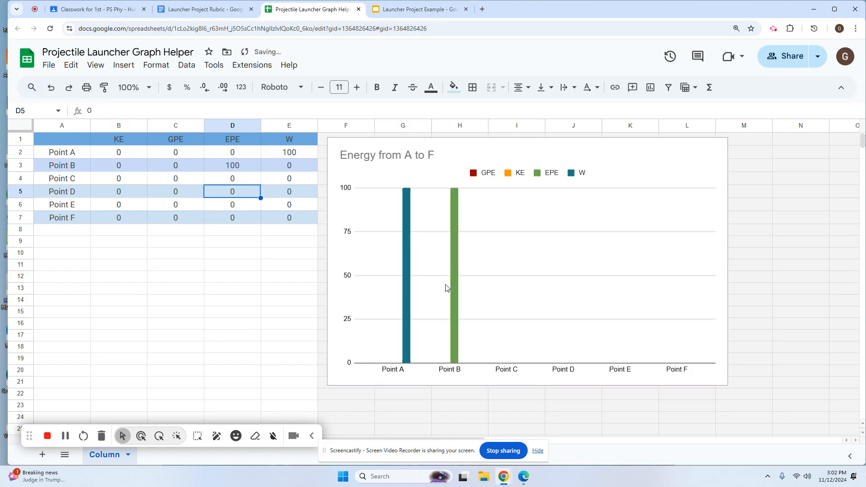
mouse_move(457, 321)
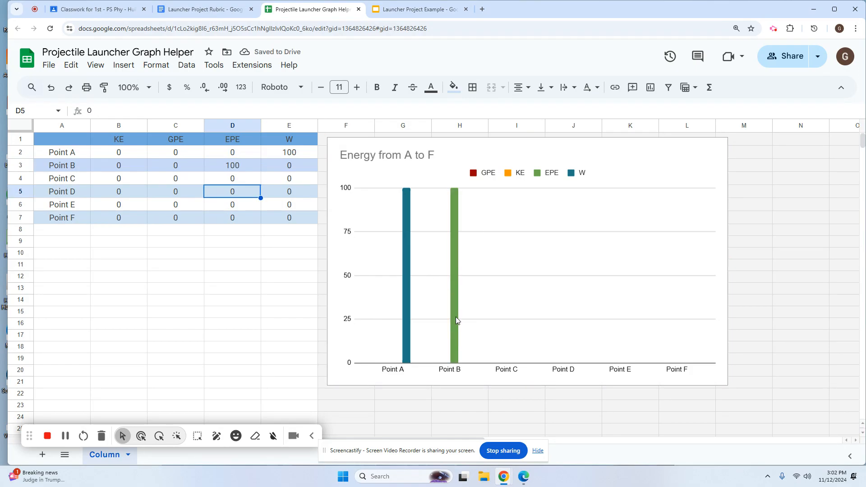
click(417, 9)
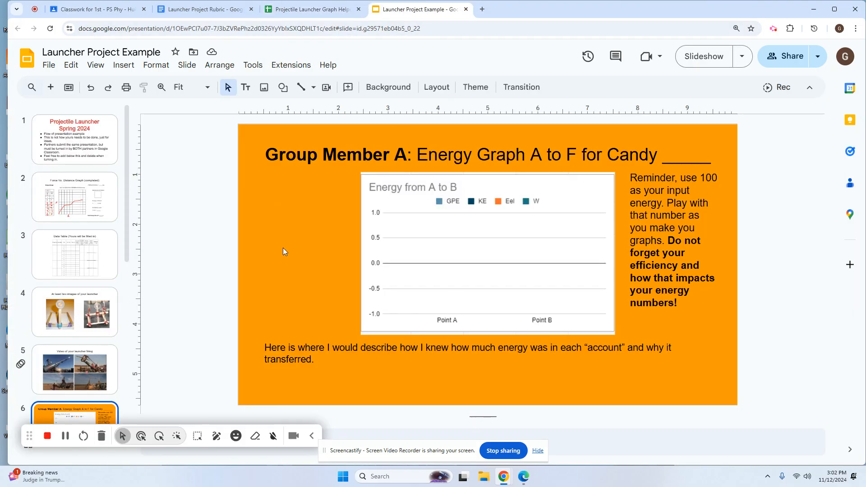
- Visit the Launcher Project Rubric tab, then return to the Graph Helper spreadsheet
click(201, 9)
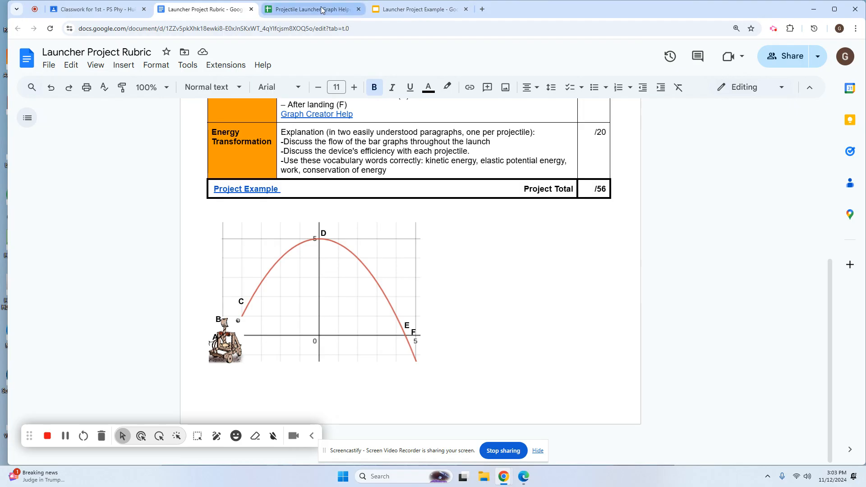
click(313, 9)
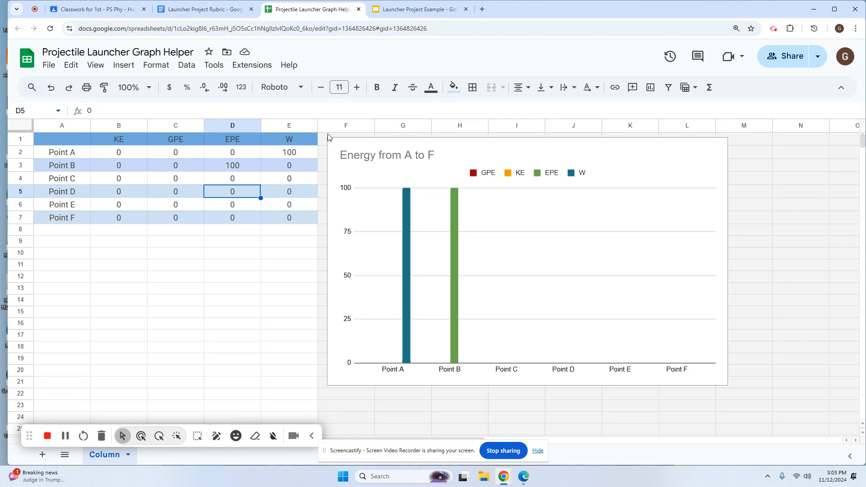
mouse_move(369, 152)
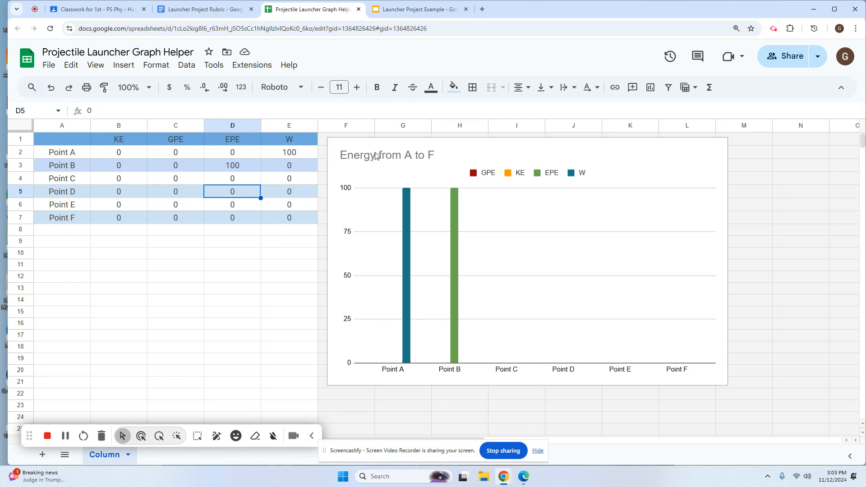
mouse_move(266, 175)
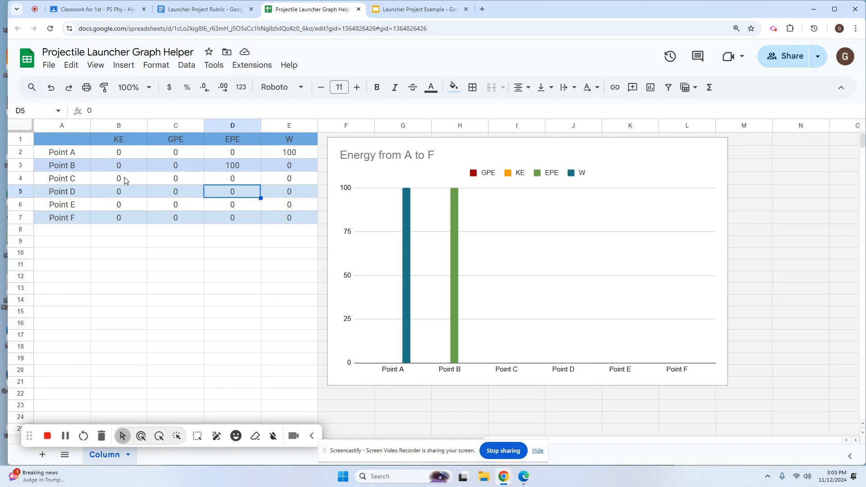
- Enter KE=35 and W=-65 for Point C so both bars chart
click(118, 178)
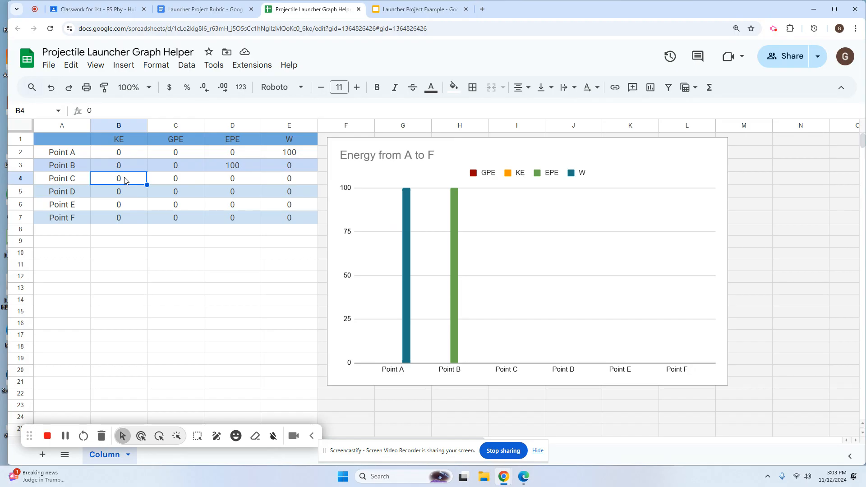
text(3)
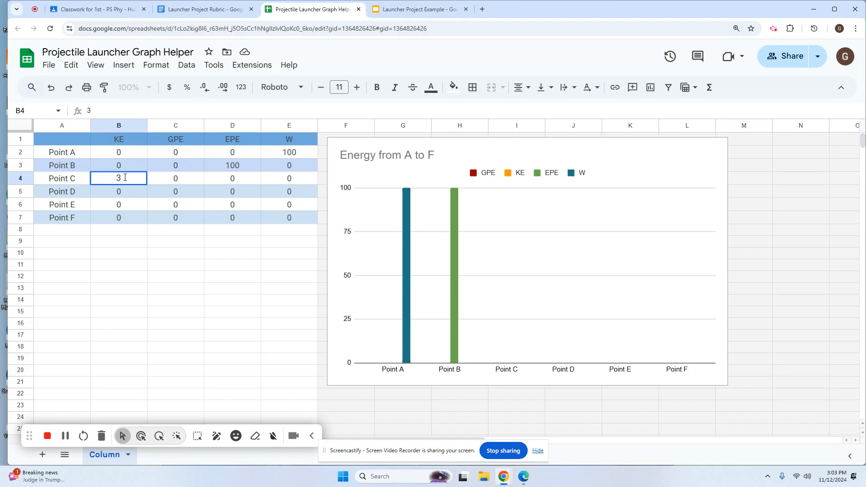
text(5)
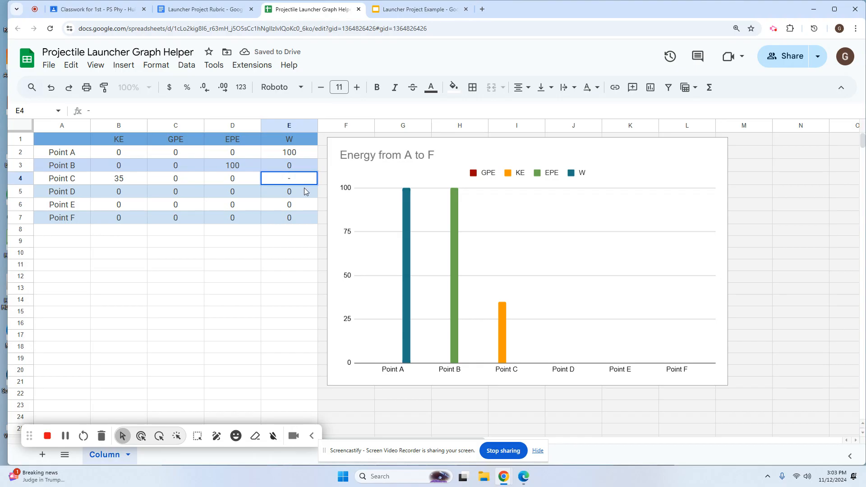
text(-65)
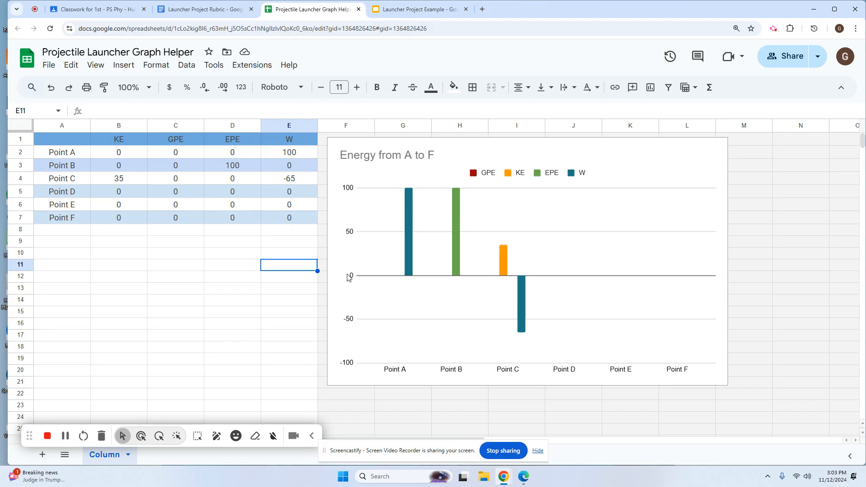
mouse_move(127, 186)
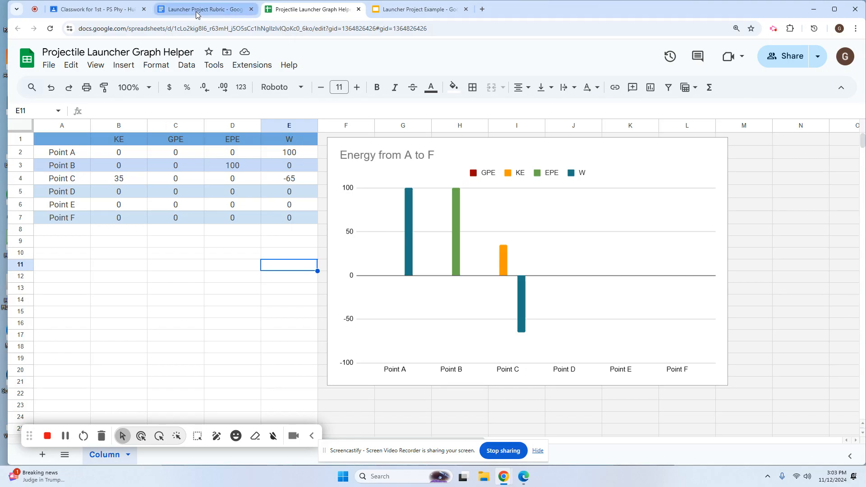
- View the rubric's trajectory diagram with points A to F, then return to the Graph Helper
click(203, 9)
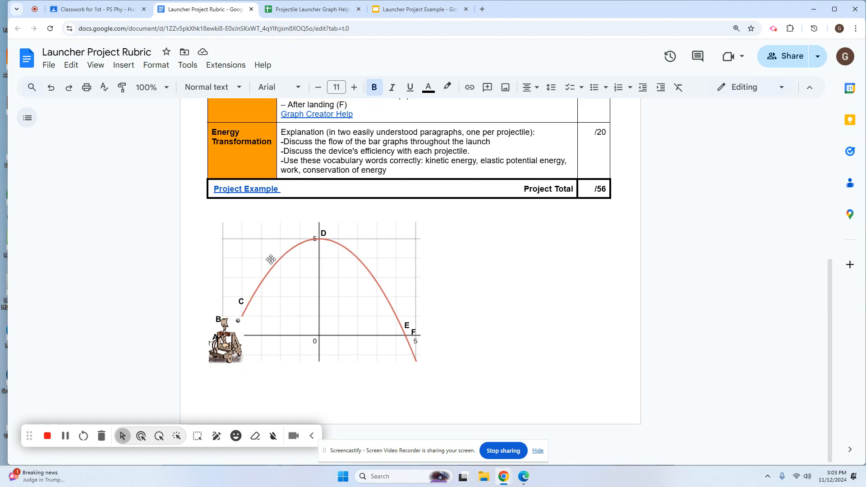
mouse_move(322, 238)
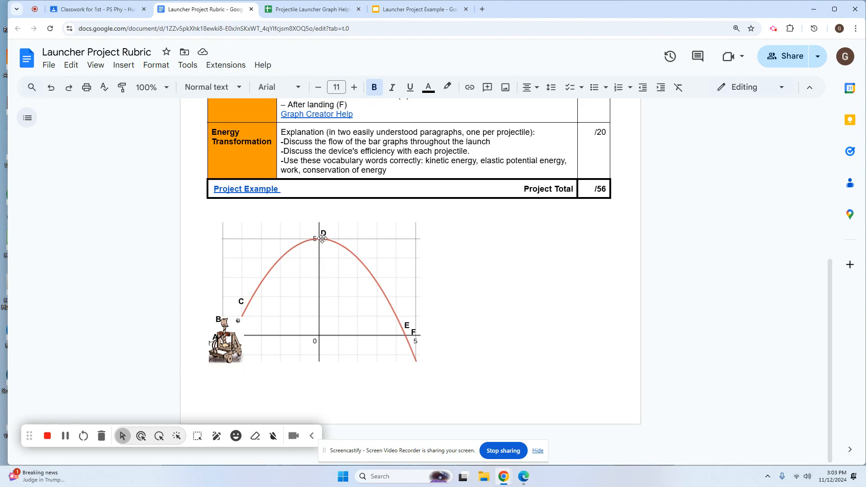
mouse_move(409, 327)
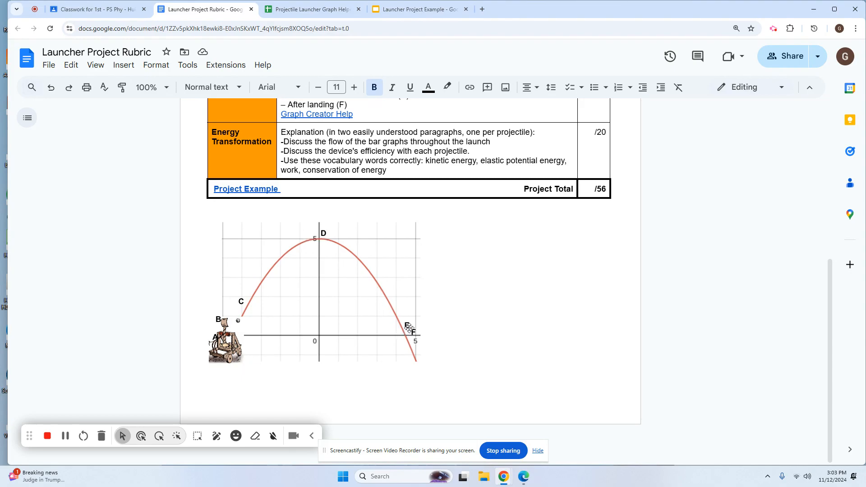
mouse_move(417, 341)
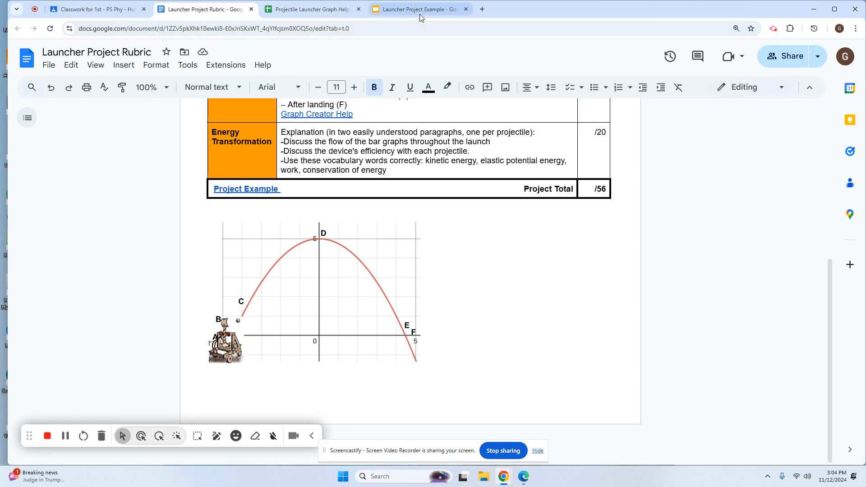
click(312, 9)
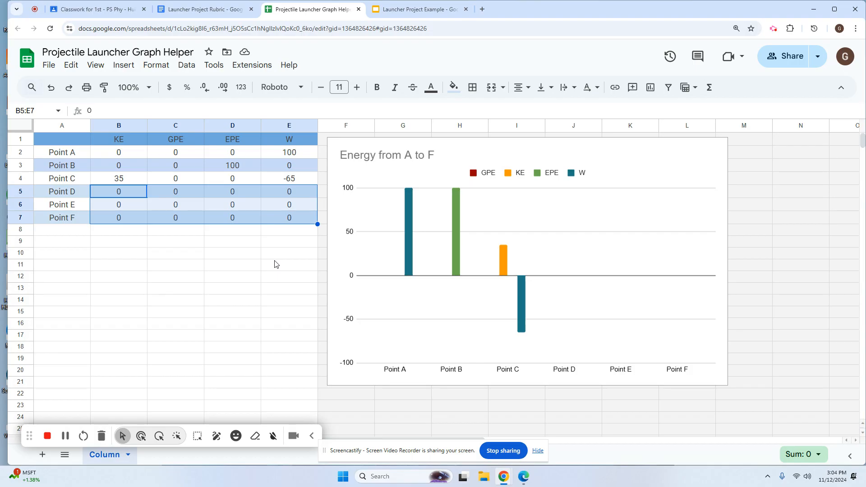
mouse_move(249, 222)
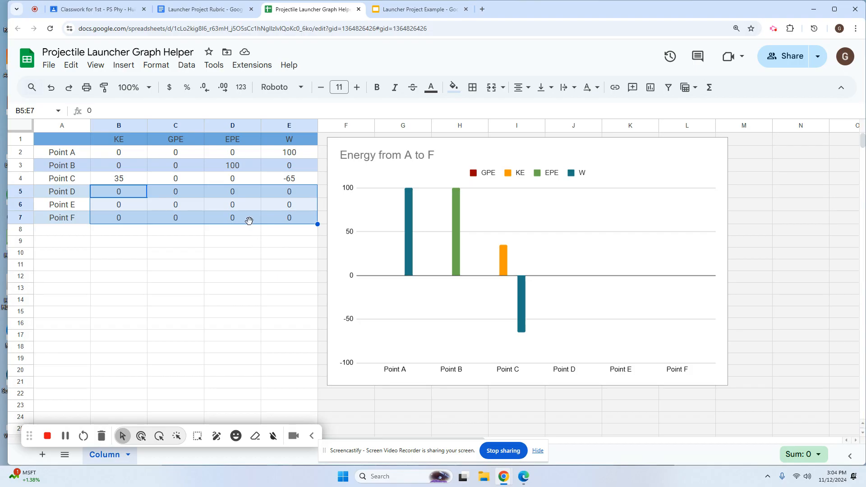
mouse_move(287, 144)
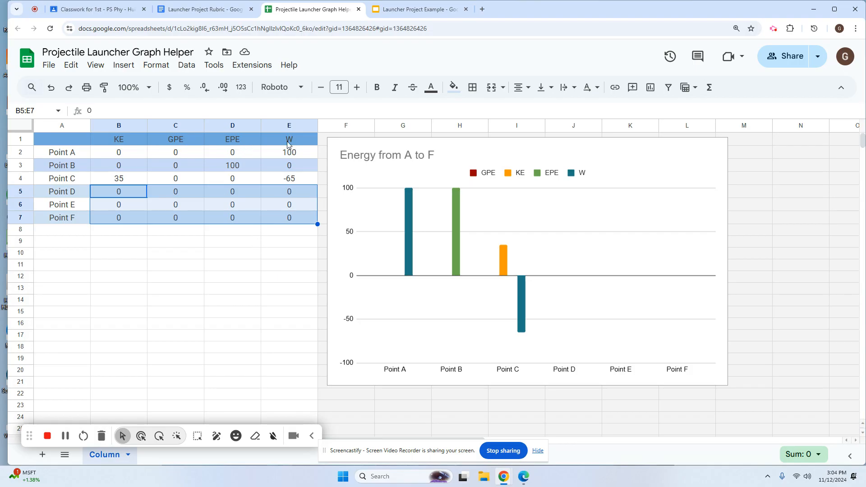
mouse_move(192, 221)
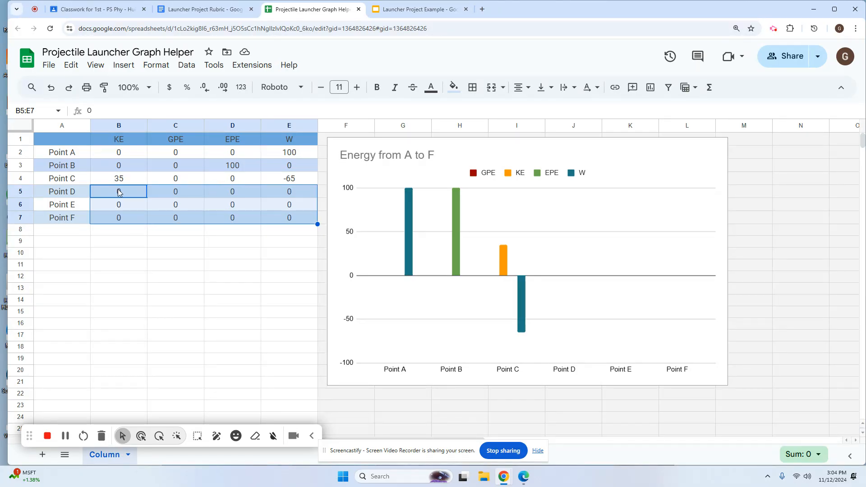
mouse_move(115, 192)
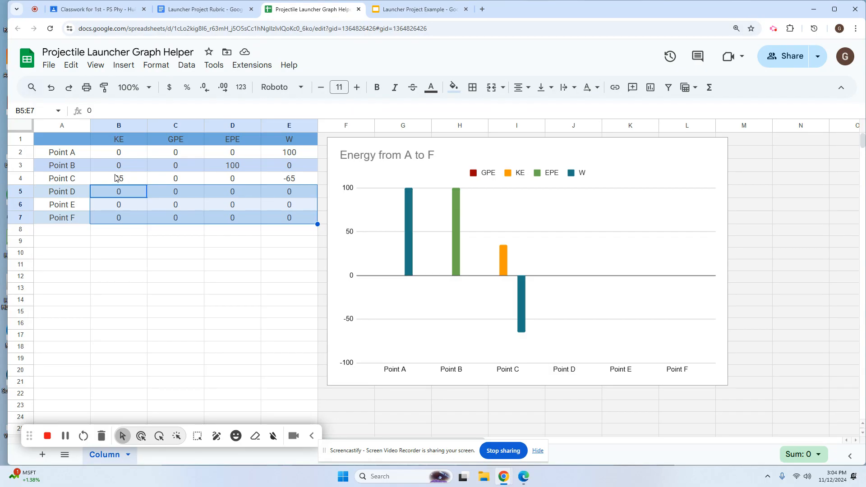
mouse_move(116, 183)
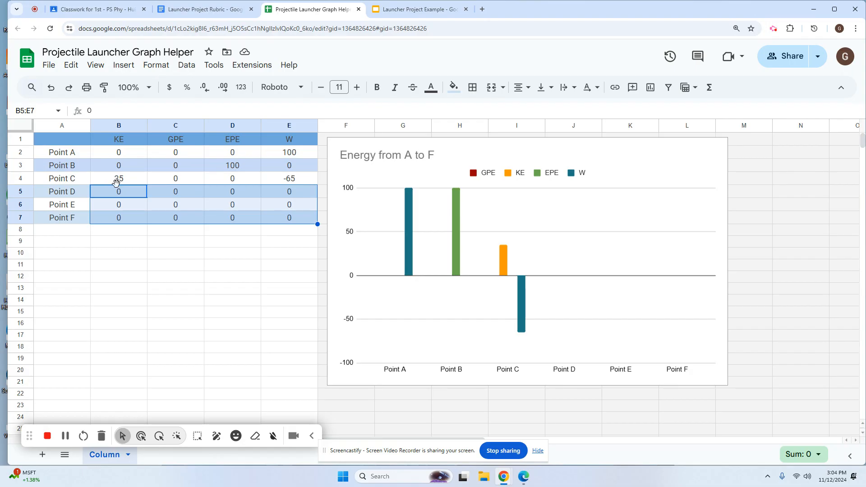
mouse_move(283, 267)
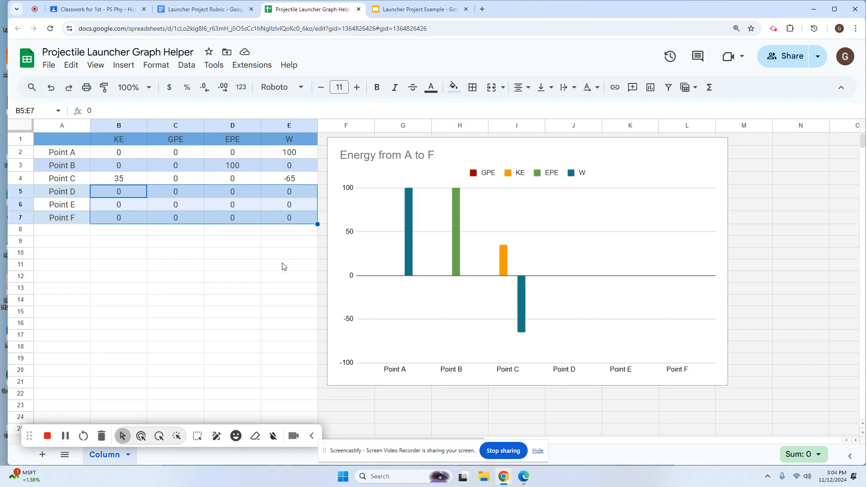
mouse_move(371, 198)
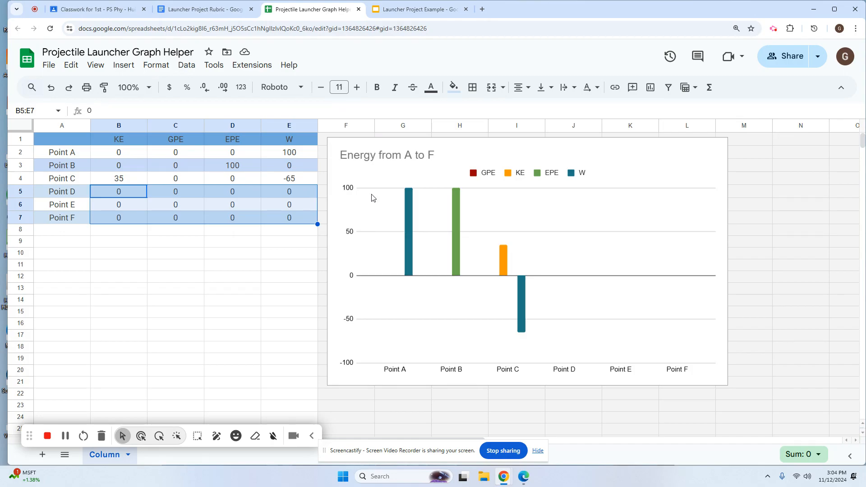
mouse_move(556, 225)
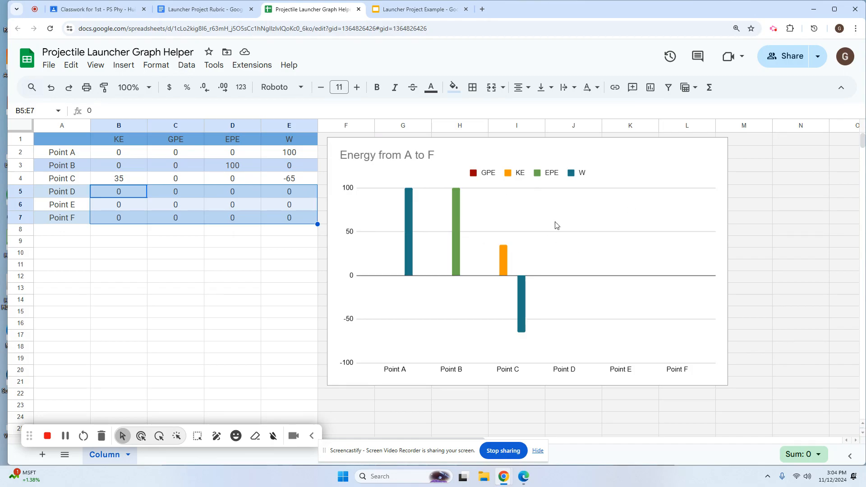
- Switch to the Launcher Project Example deck showing Group Member A's energy graph slide
click(417, 9)
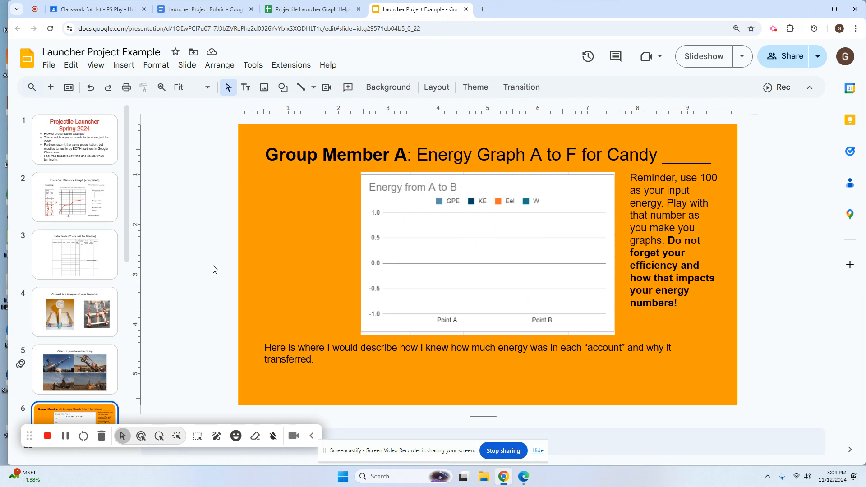
- Browse down the filmstrip through Member A's redo-all-graphs slide to the Efficiency Per Candy slide
scroll(down, 3)
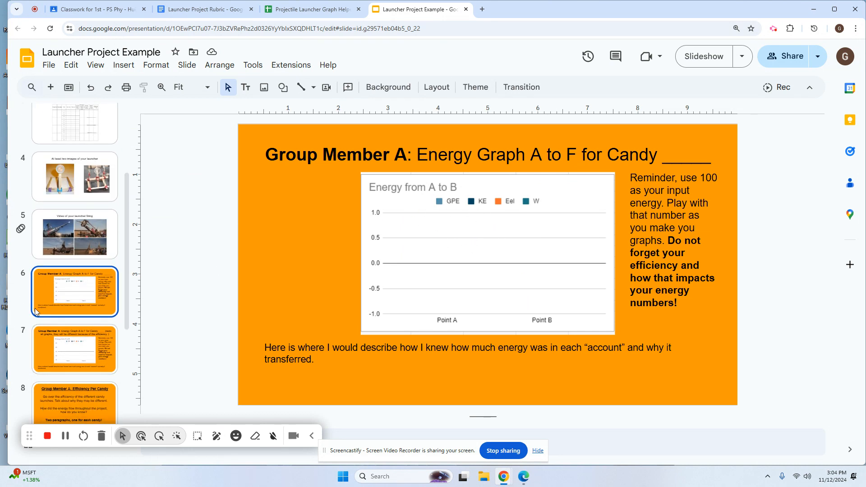
click(75, 259)
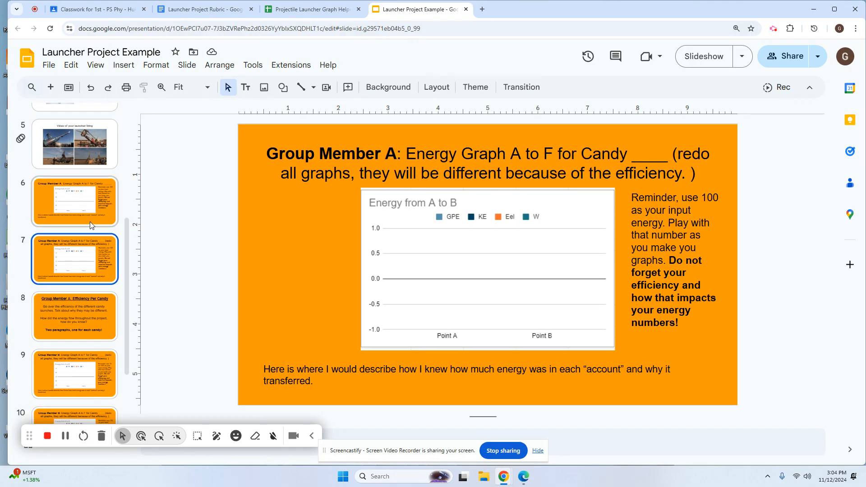
scroll(down, 3)
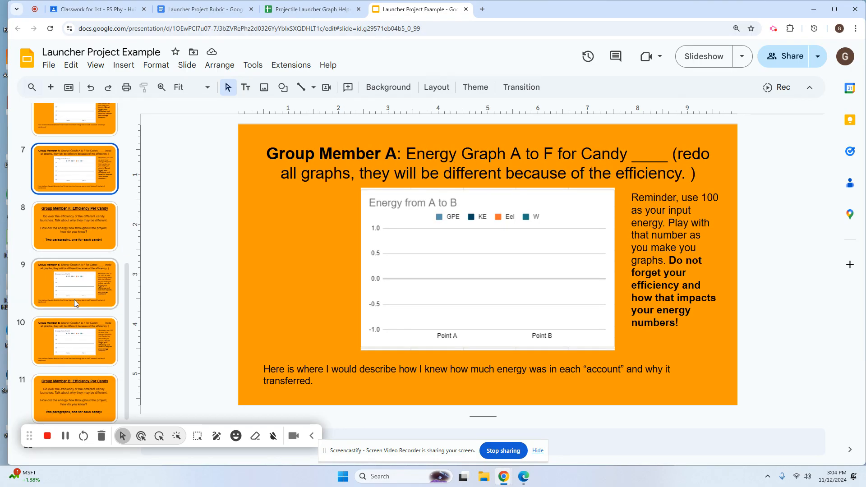
click(75, 227)
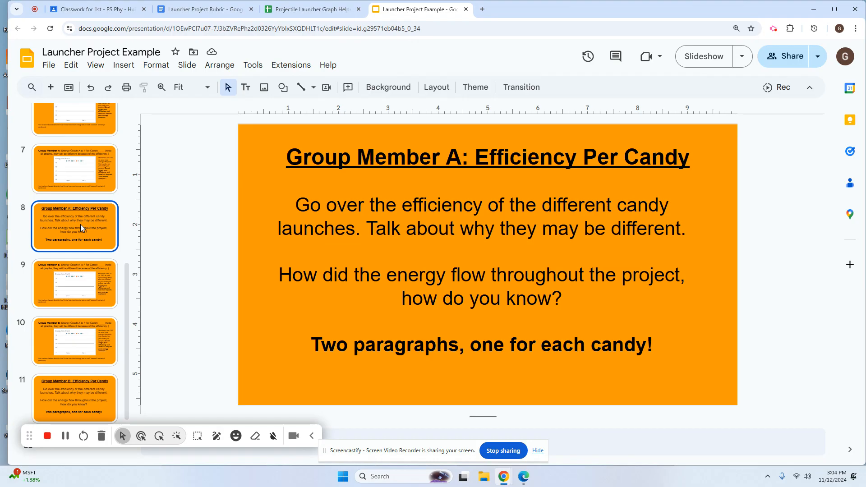
- Preview Group Member B's two energy graph slides, then return to Efficiency Per Candy
click(75, 280)
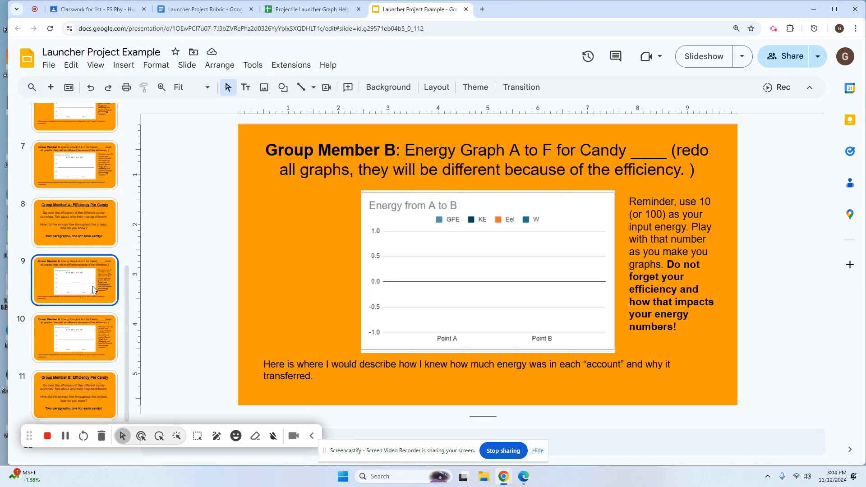
click(74, 337)
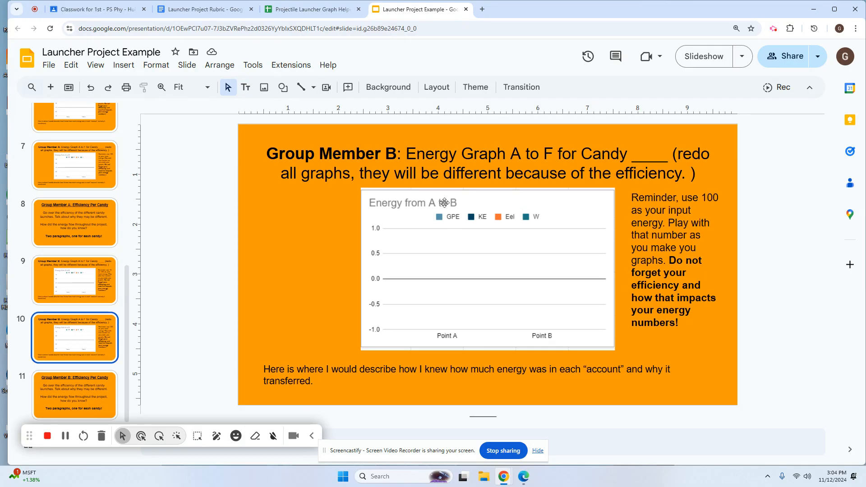
click(75, 280)
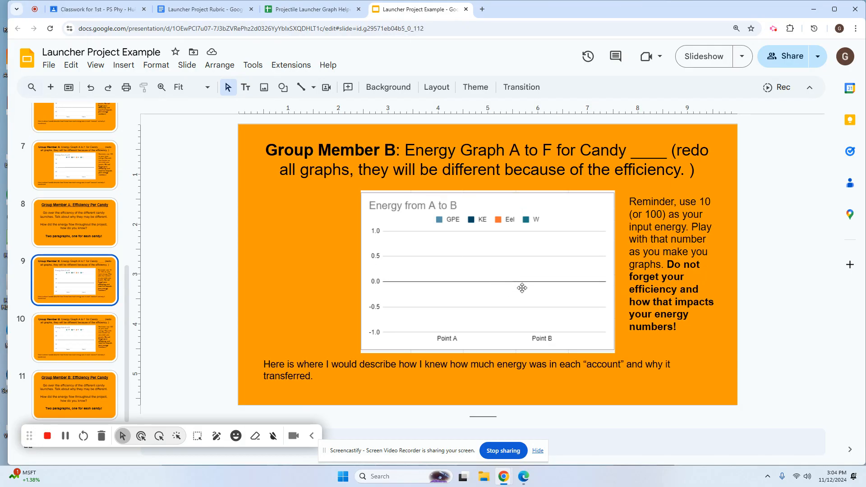
click(75, 222)
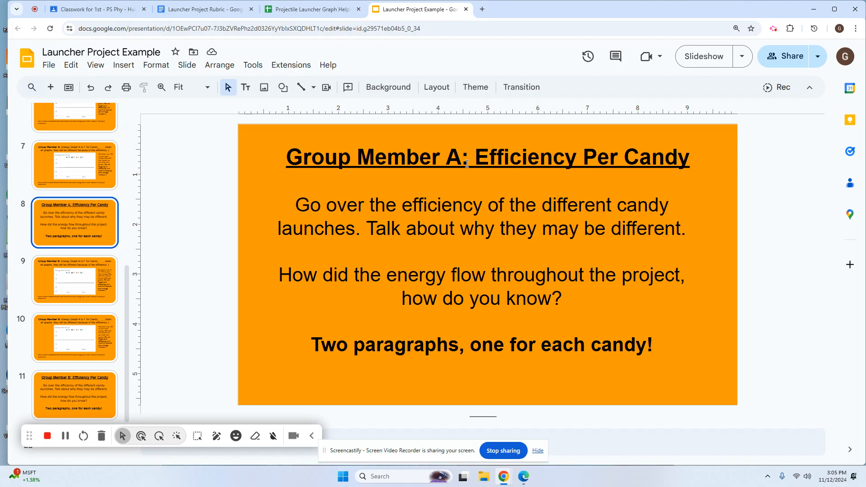
mouse_move(562, 171)
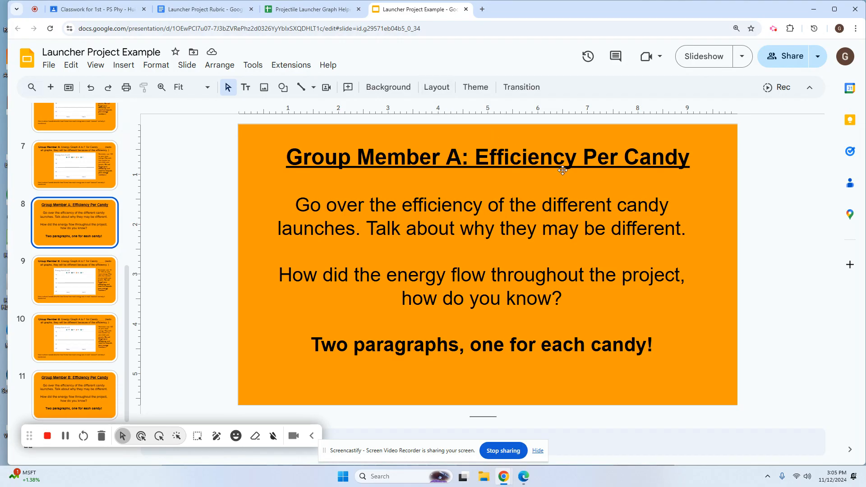
mouse_move(581, 104)
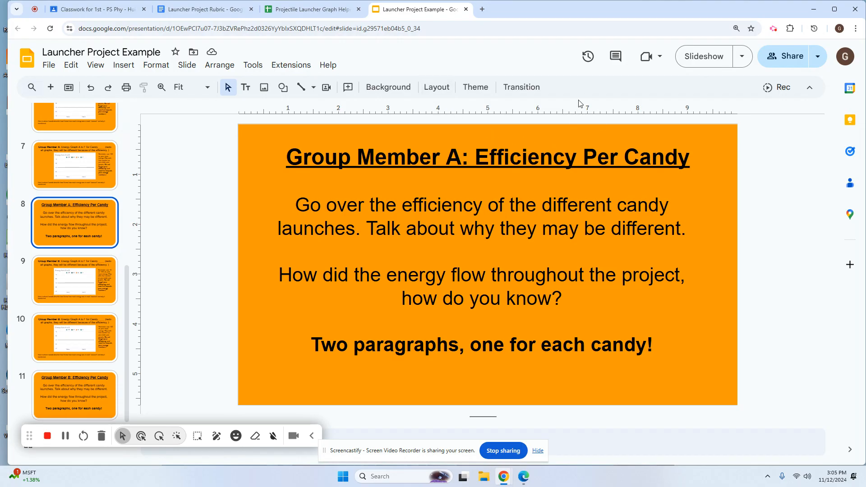